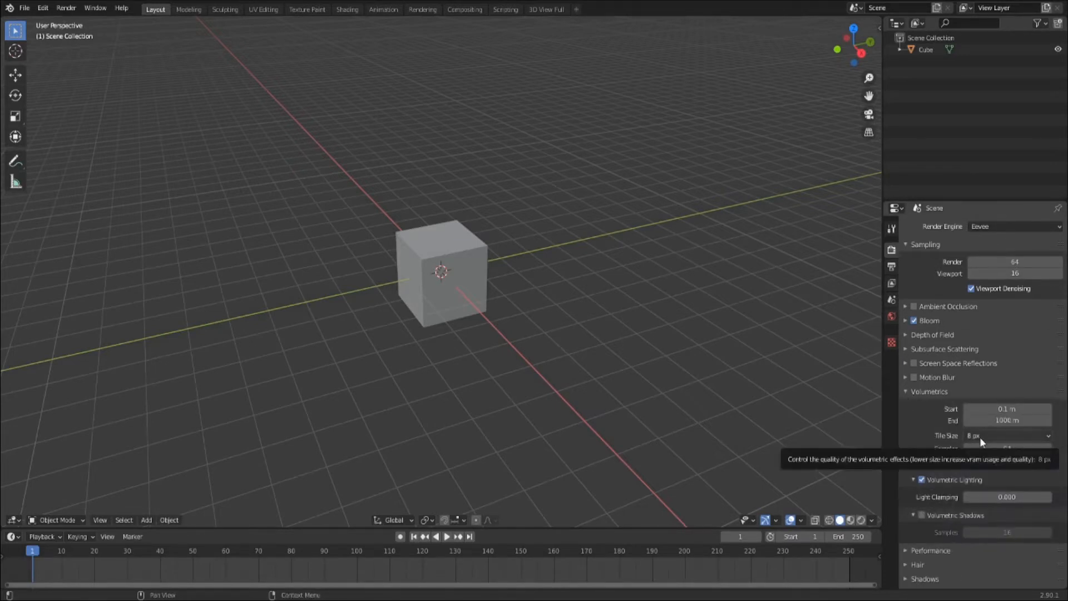
- Tune the Eevee volumetric settings and stretch the default cube into a long box with scale applied
click(442, 273)
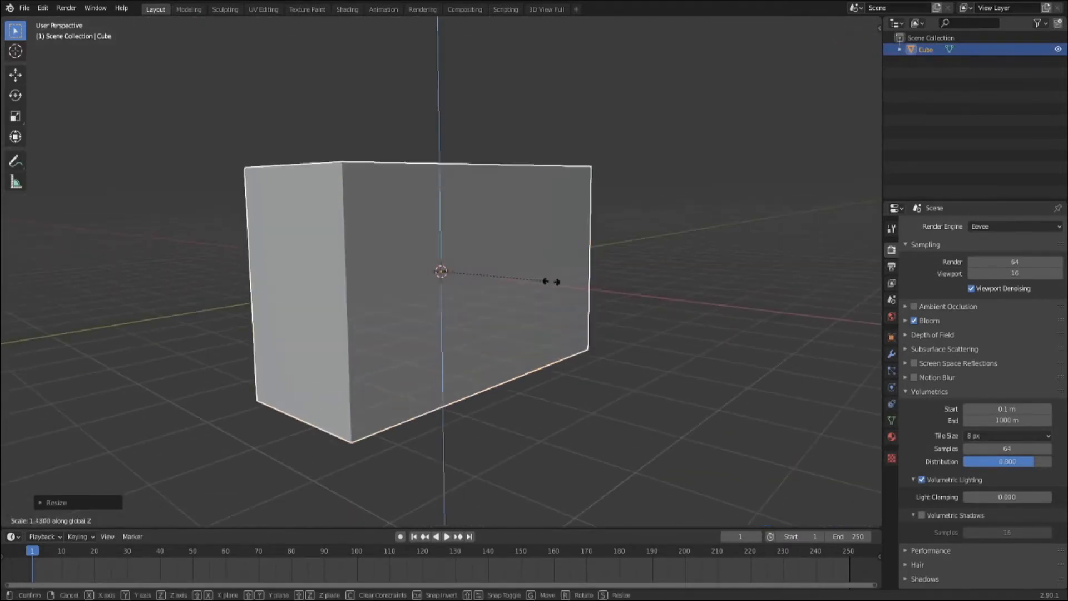
click(474, 273)
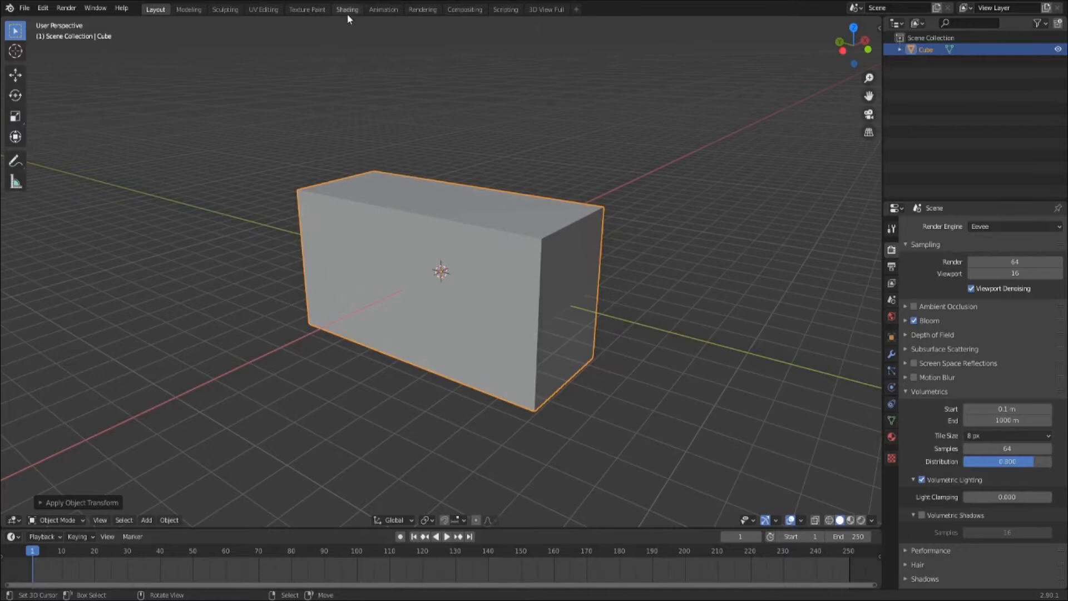
mouse_move(347, 16)
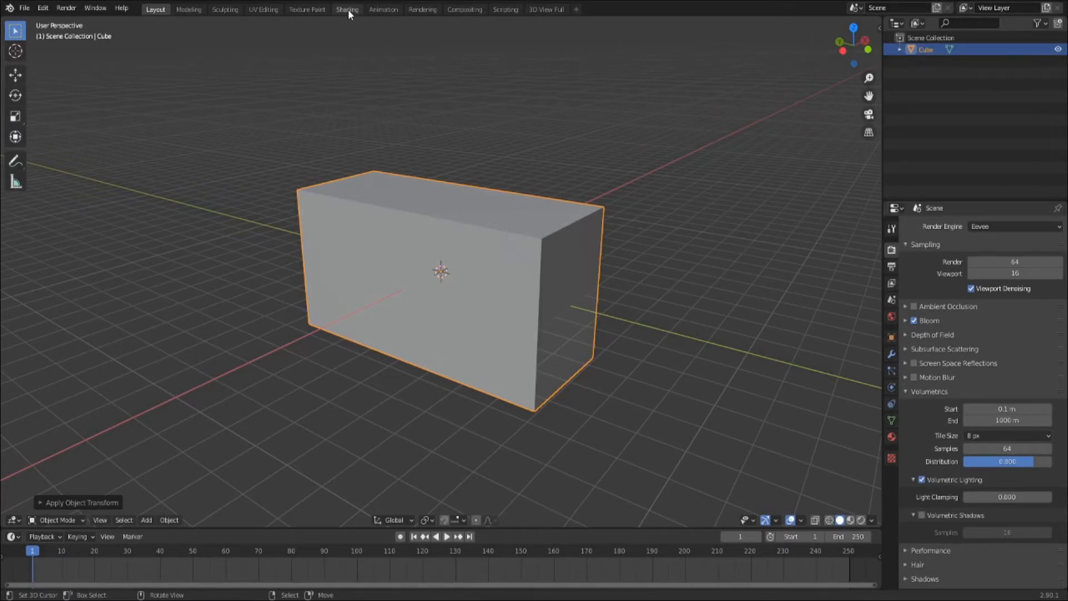
- Build a Principled Volume material with Texture Coordinate, Mapping, Gradient Texture and ColorRamp driving density
click(348, 9)
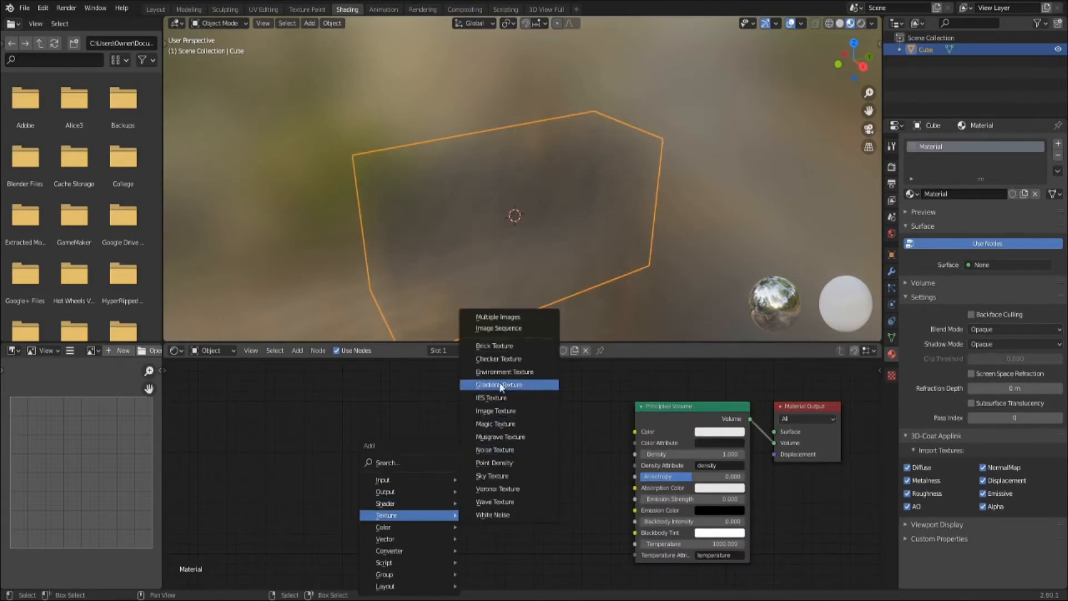
click(499, 384)
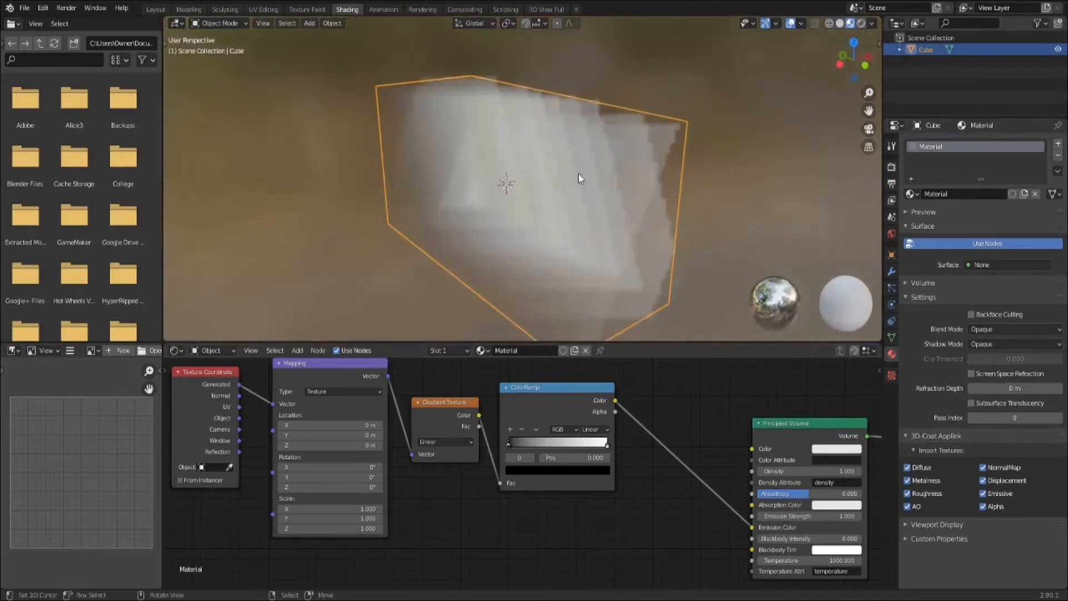
- Set Volumetrics Tile Size to 4 px and move the ColorRamp black stop to 0.245
click(891, 234)
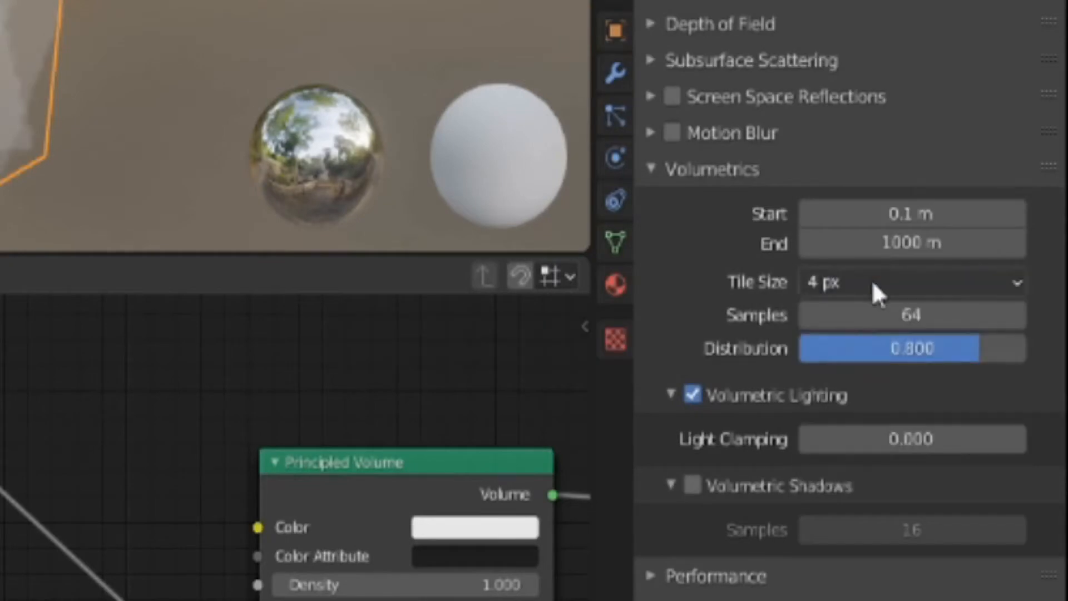
click(911, 281)
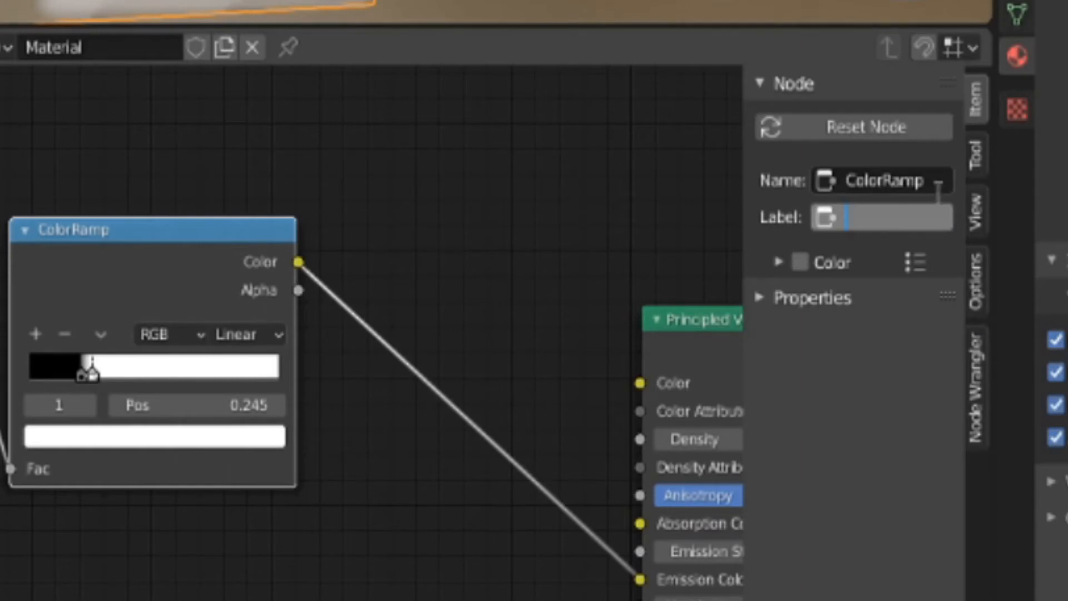
- Label the color ramp node 'X Cutoff' before duplicating texture chains joined by Mix nodes
text(X Cutoff)
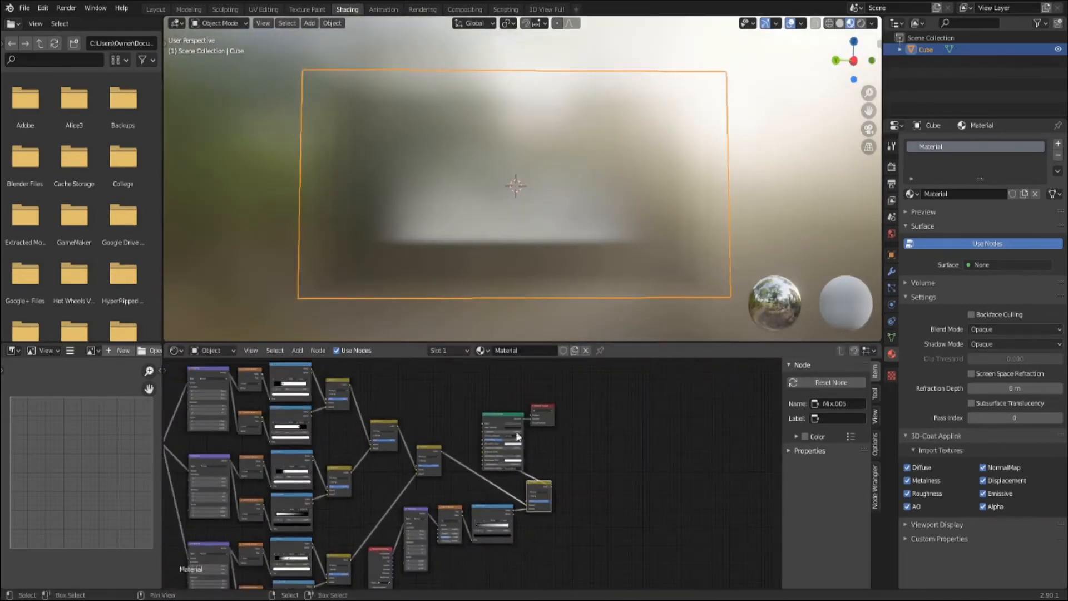
scroll(up, 3)
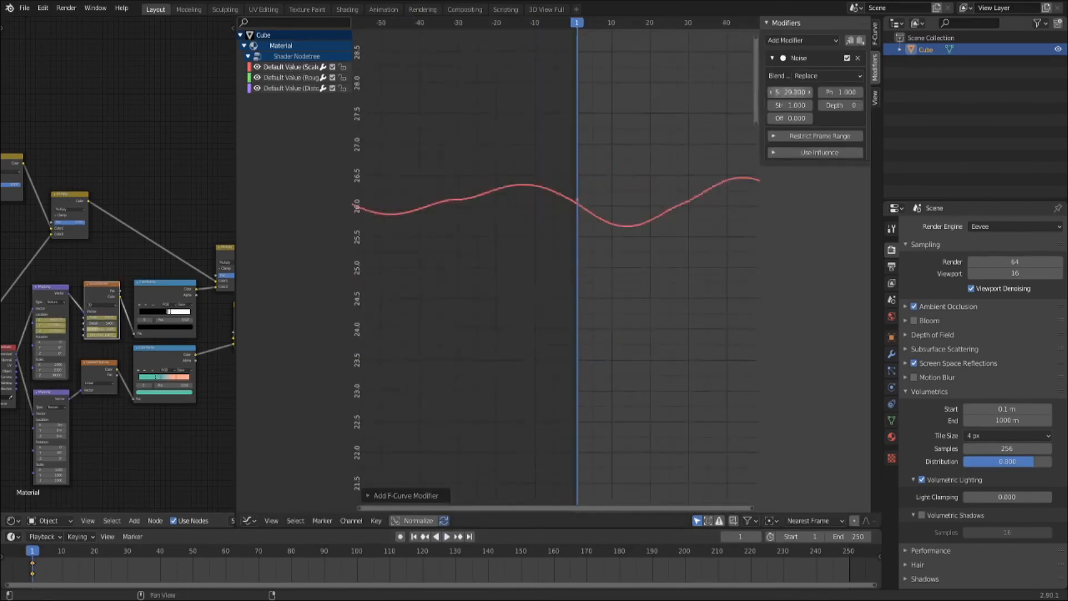
- Adjust the Noise modifier strength, keyframe the mapping Location, and play back the rendered aurora
click(545, 7)
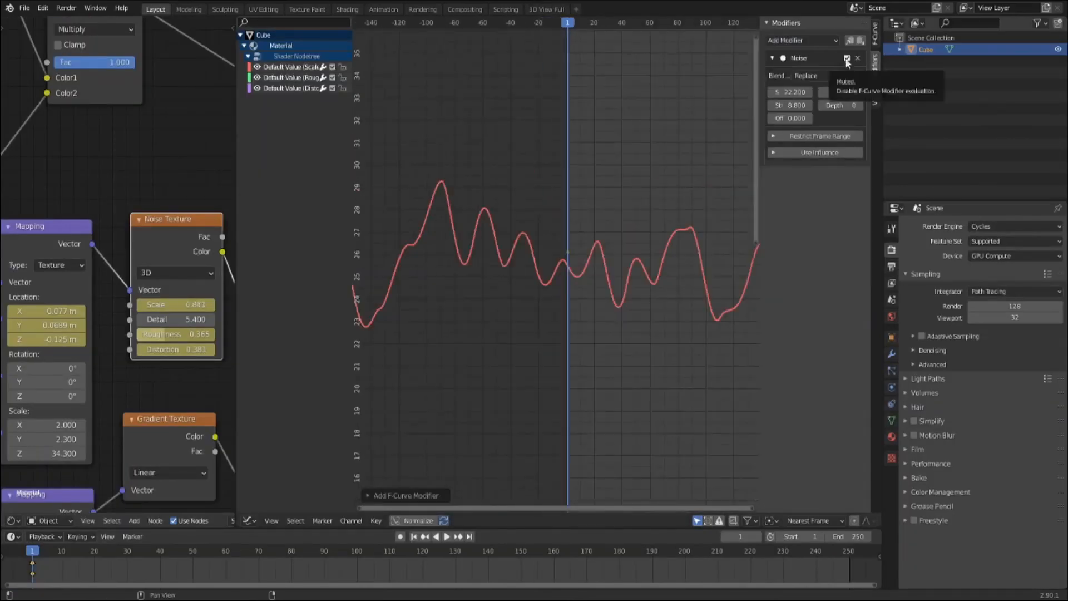
right_click(74, 296)
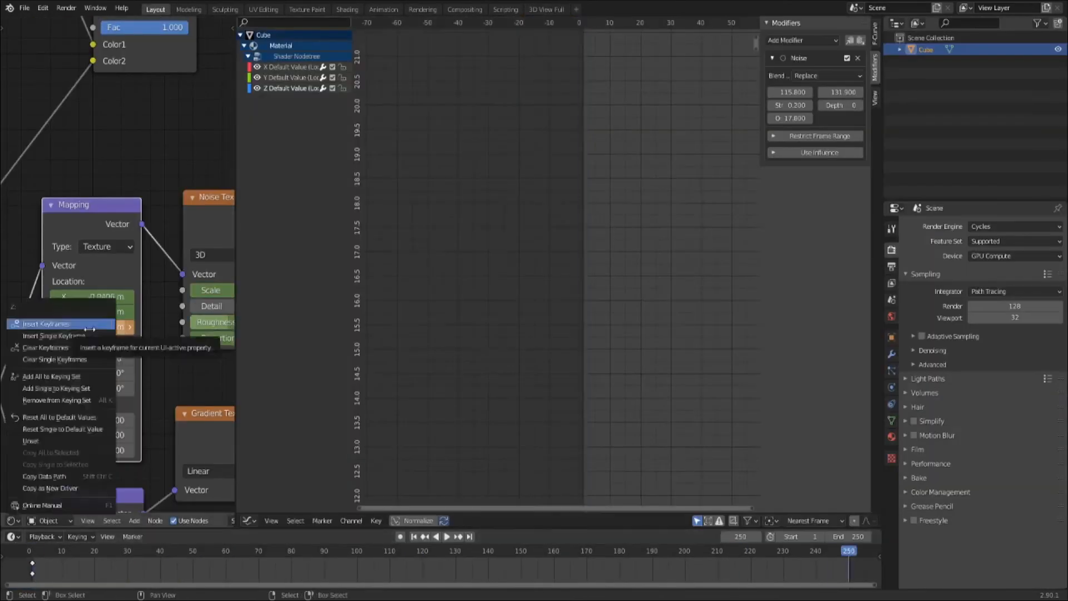
click(545, 9)
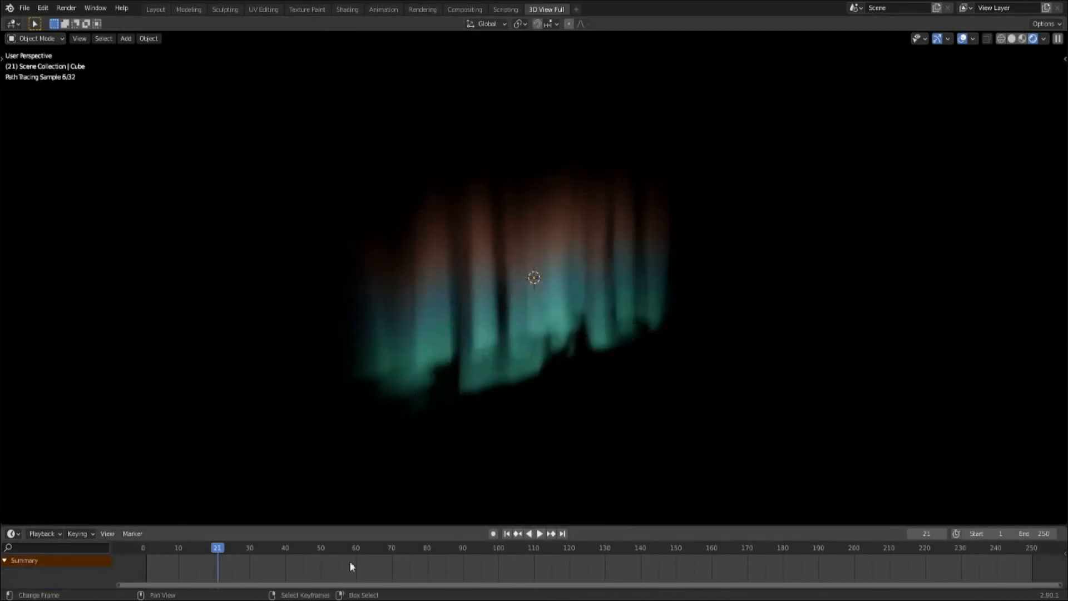
click(539, 533)
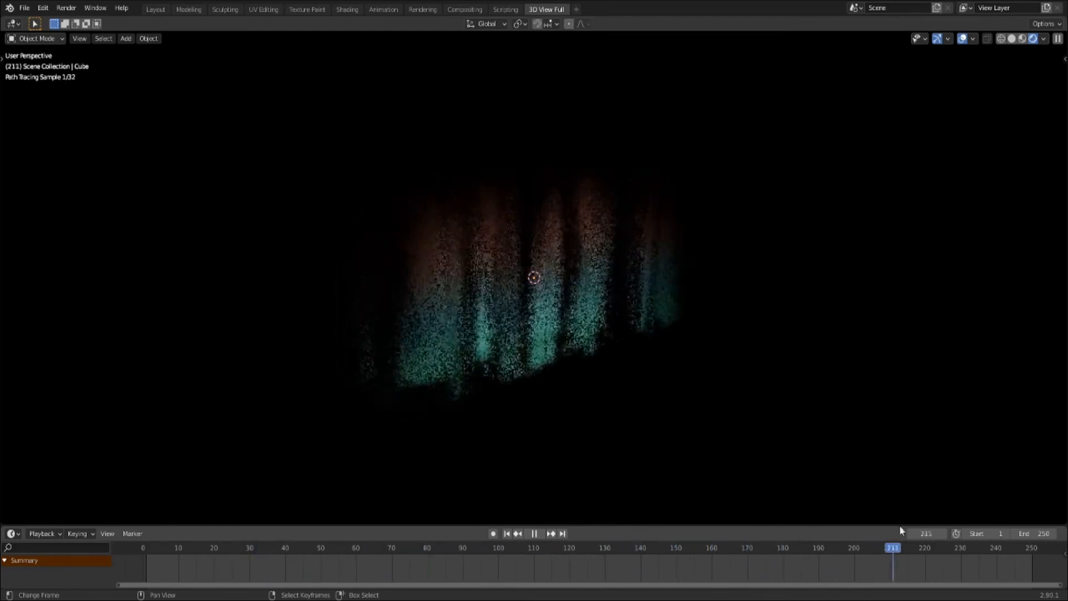